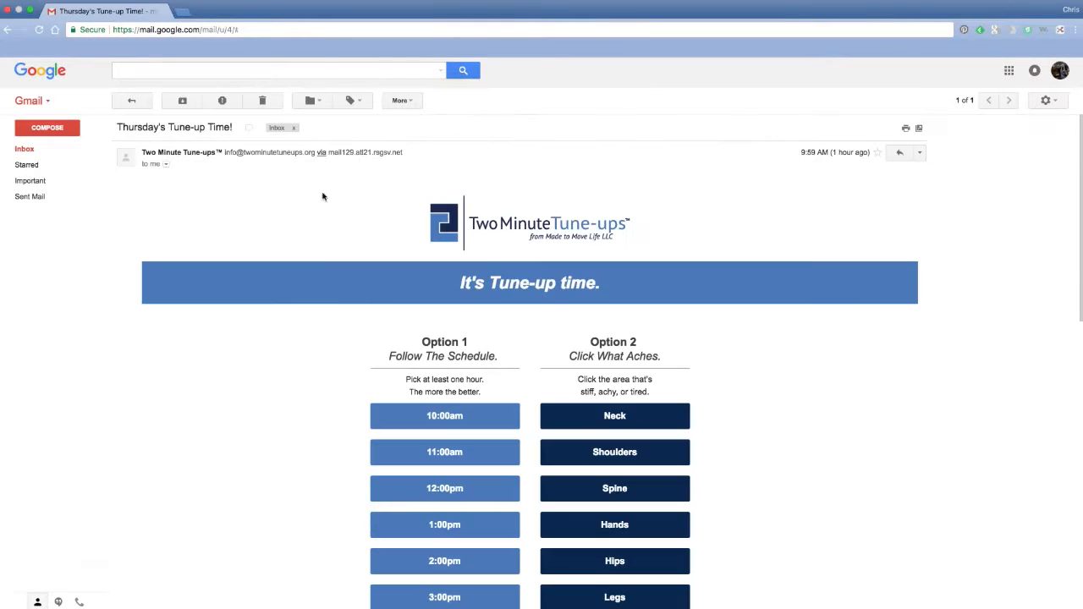
- Open the Hands 1 tune-up from the email's 1:00pm slot and start its video
{"action": "scroll", "scroll_direction": "down", "scroll_amount": 3}
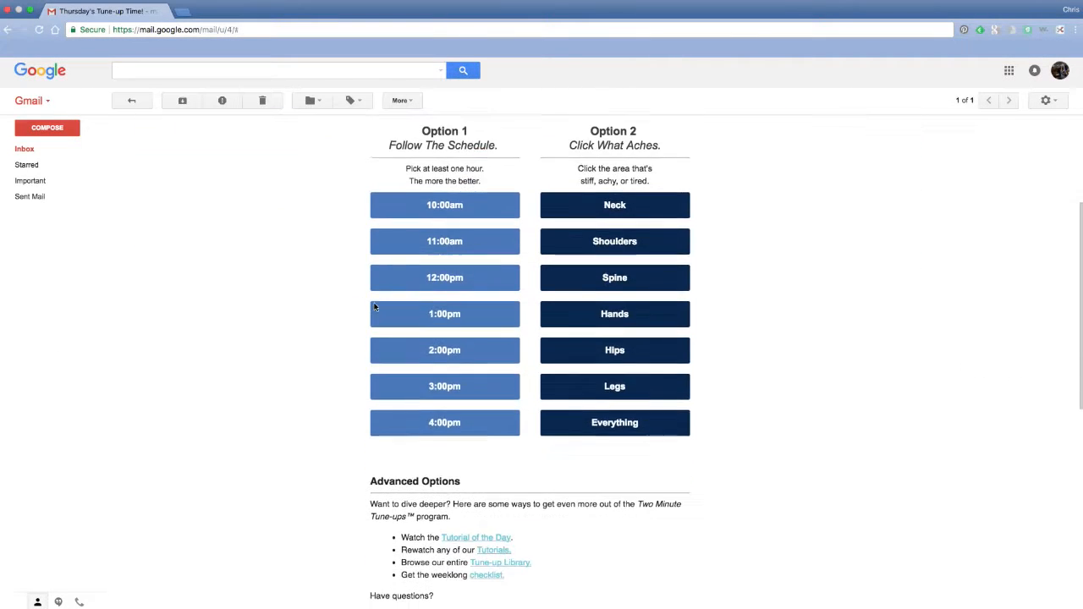
{"action": "left_click", "coordinate": [614, 313]}
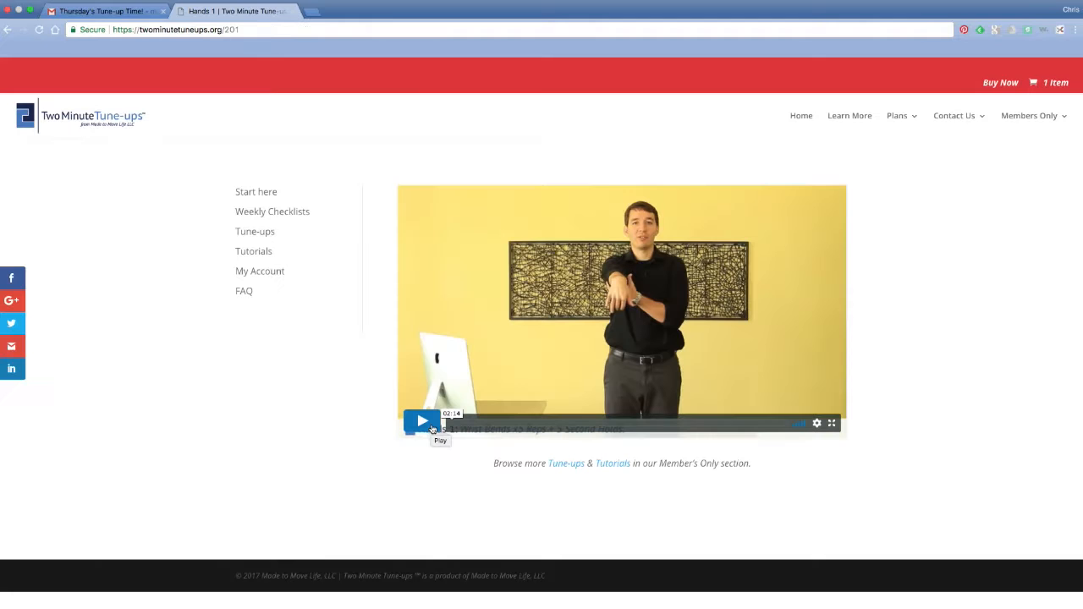
{"action": "left_click", "coordinate": [422, 423]}
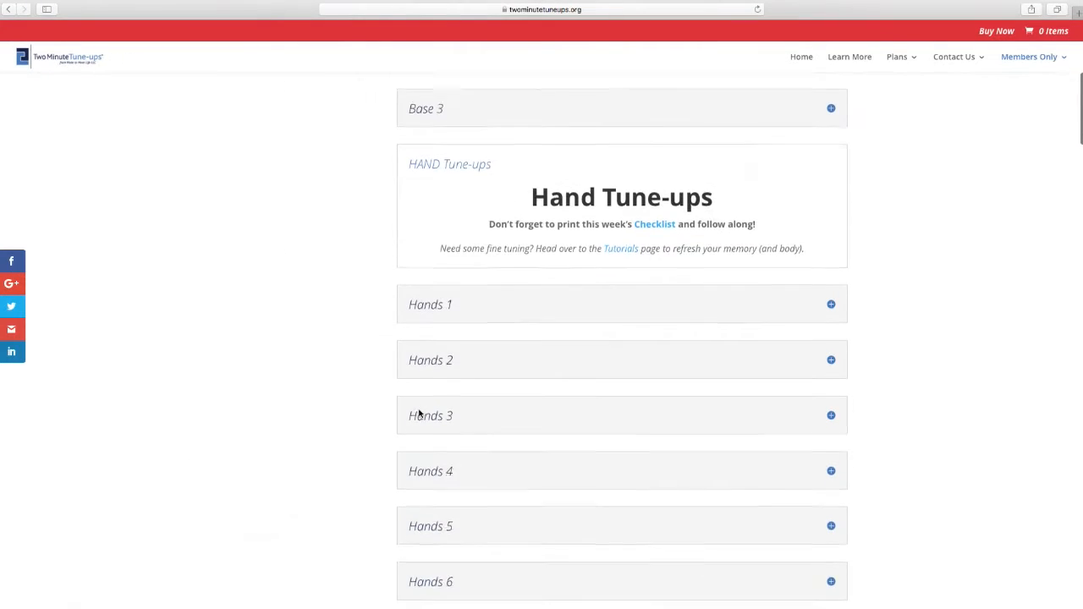
- Scroll the library past Hand Tune-ups and start the Hips 4 video
{"action": "scroll", "scroll_direction": "down", "scroll_amount": 3}
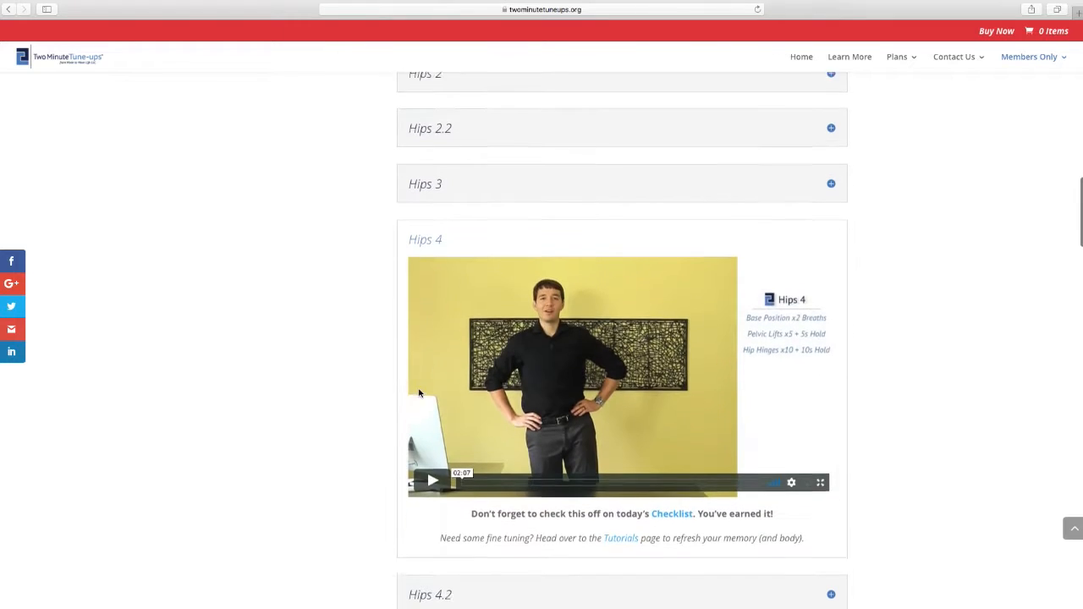
{"action": "left_click", "coordinate": [433, 481]}
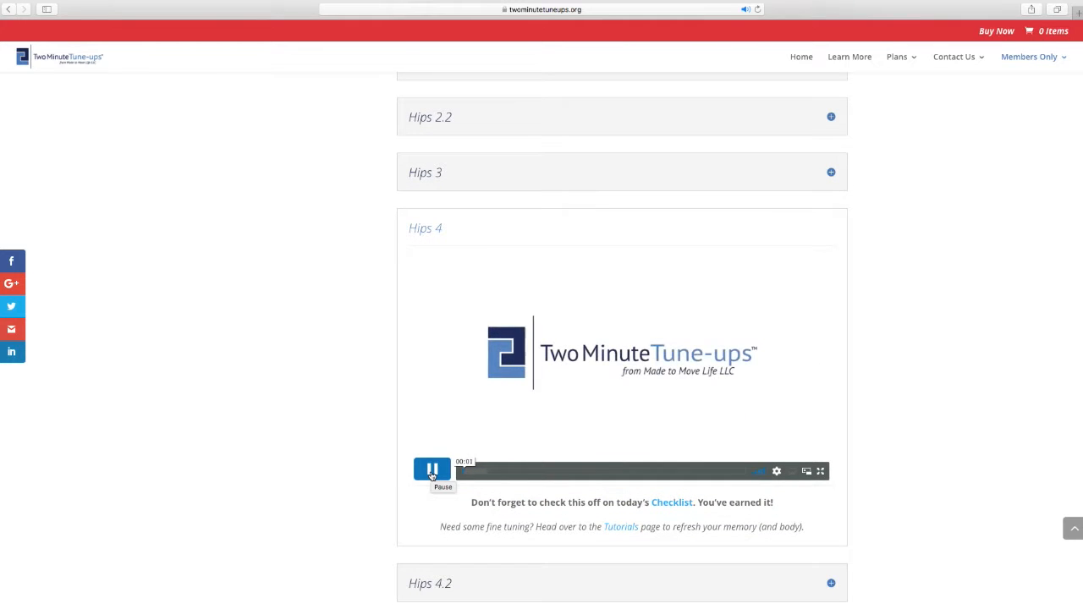